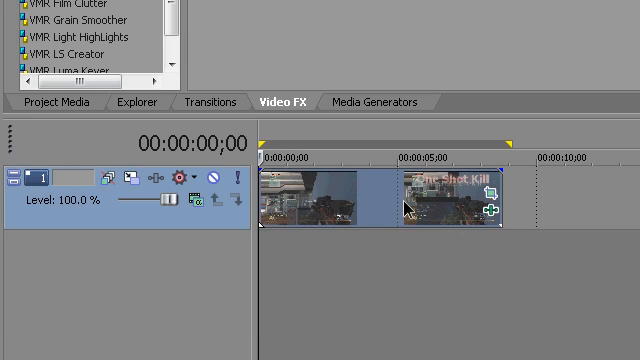
Right-click the video clip on the timeline to show its event options
{"action": "right_click", "coordinate": [440, 195]}
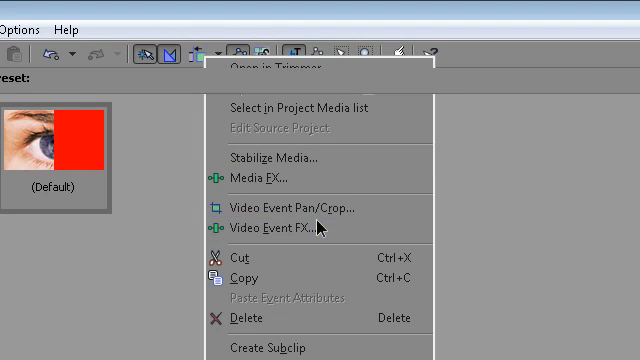
Open Video Event FX, showing the Color Curves and RSMB effect chain
{"action": "left_click", "coordinate": [285, 228]}
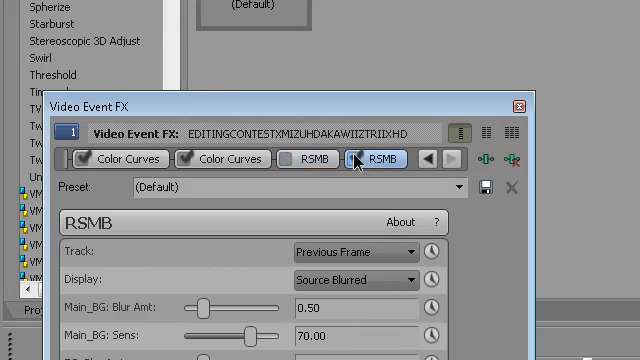
Enable the first RSMB effect in the chain and close the Video Event FX window
{"action": "left_click", "coordinate": [310, 159]}
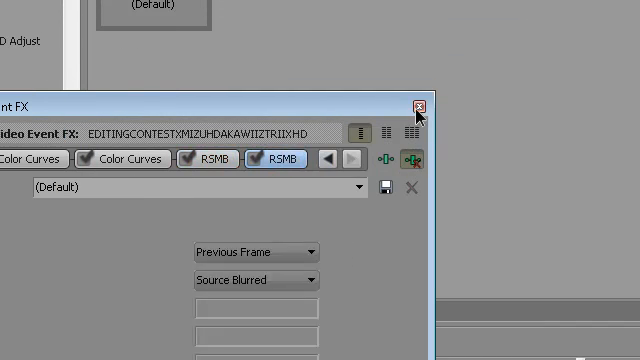
{"action": "left_click", "coordinate": [420, 104]}
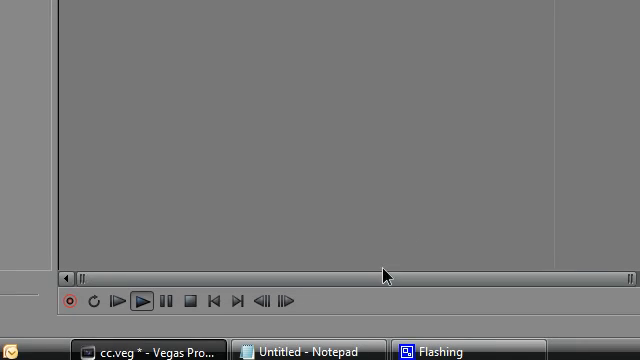